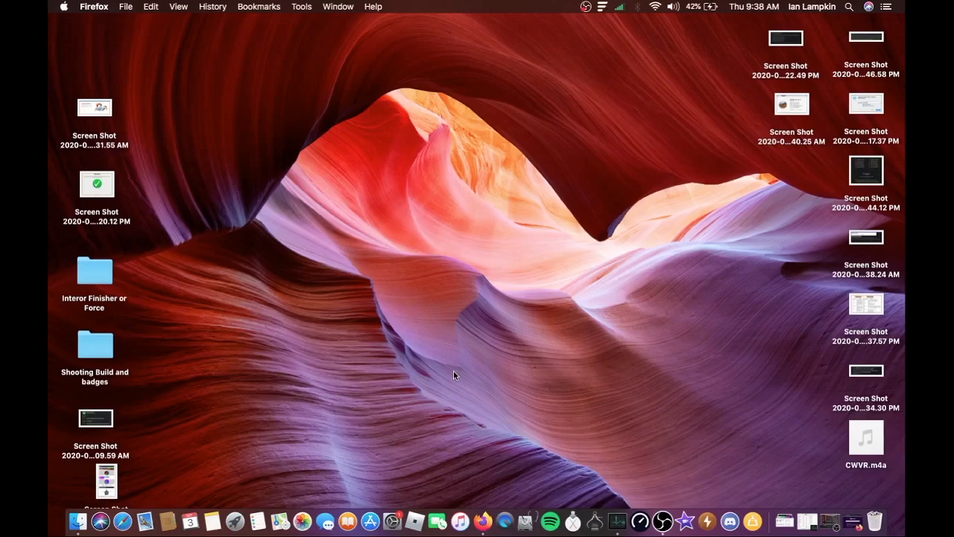
- Launch Firefox from the Dock and search for 'geforce now'
left_click(488, 519)
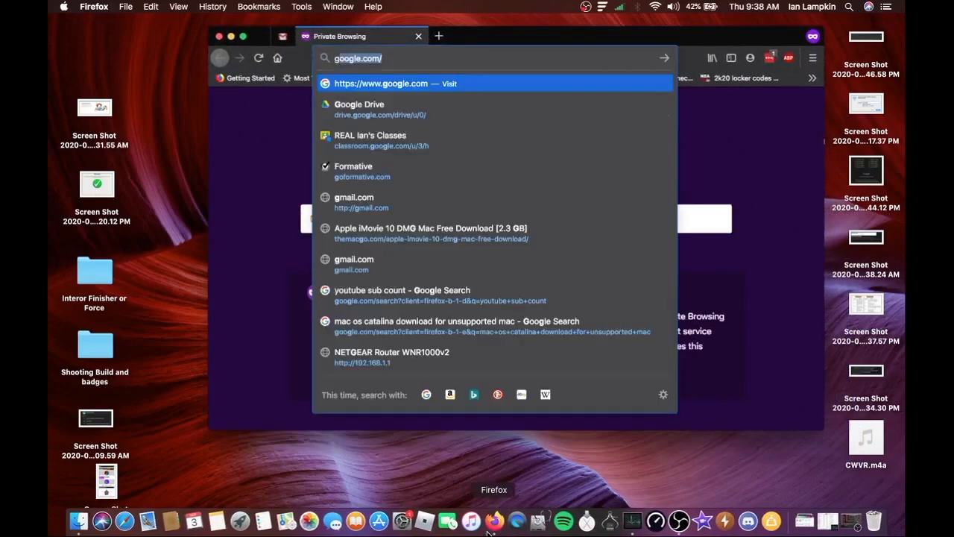
type("geforce now")
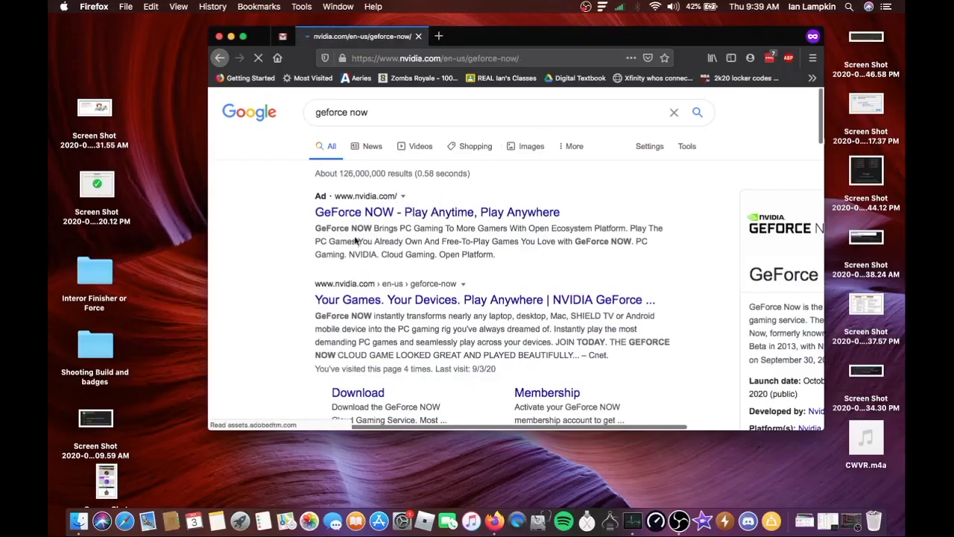
- Open NVIDIA's GeForce NOW page from the results, then reach the account Log In page
left_click(486, 299)
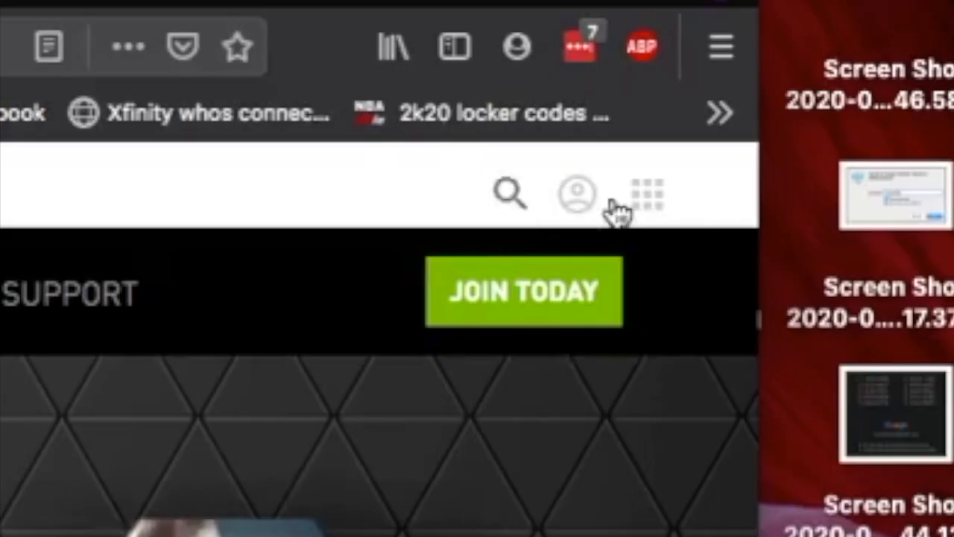
mouse_move(576, 194)
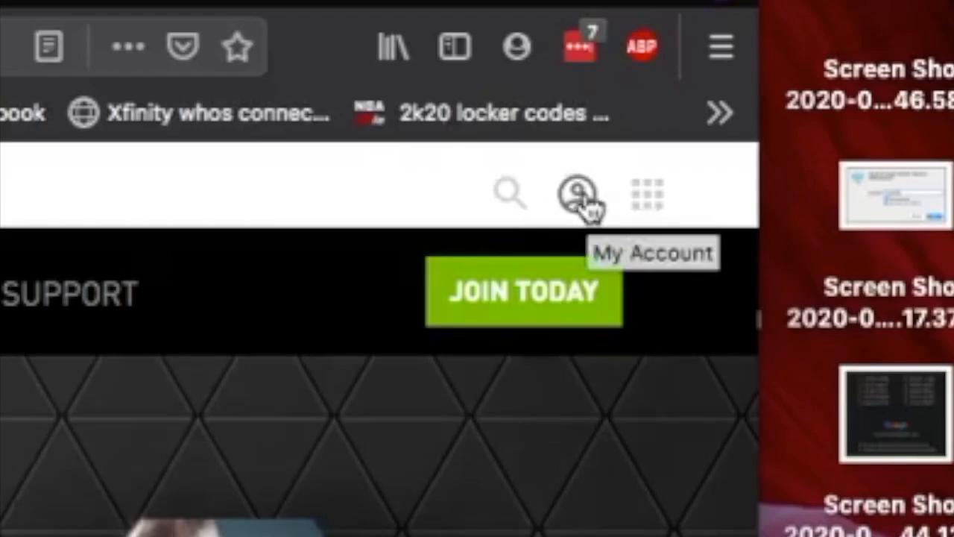
left_click(578, 194)
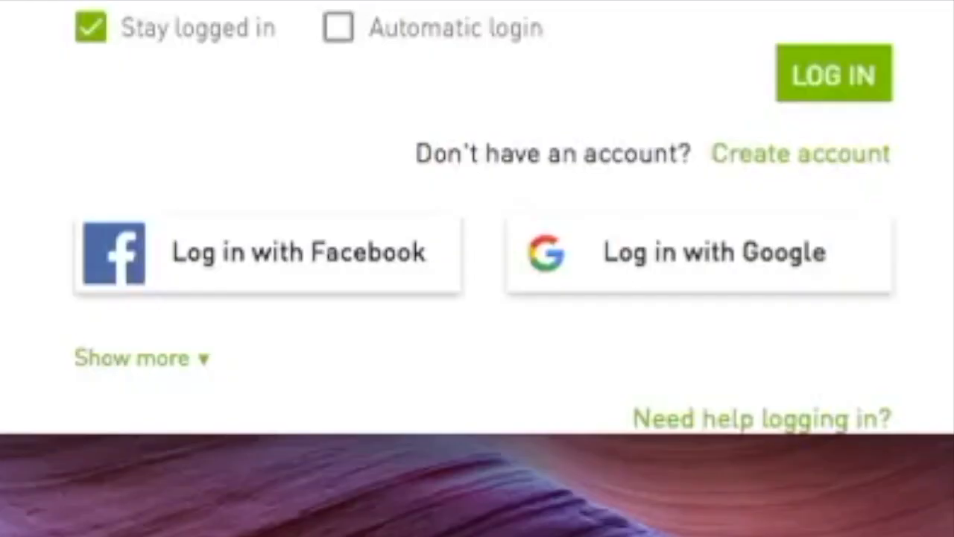
mouse_move(577, 235)
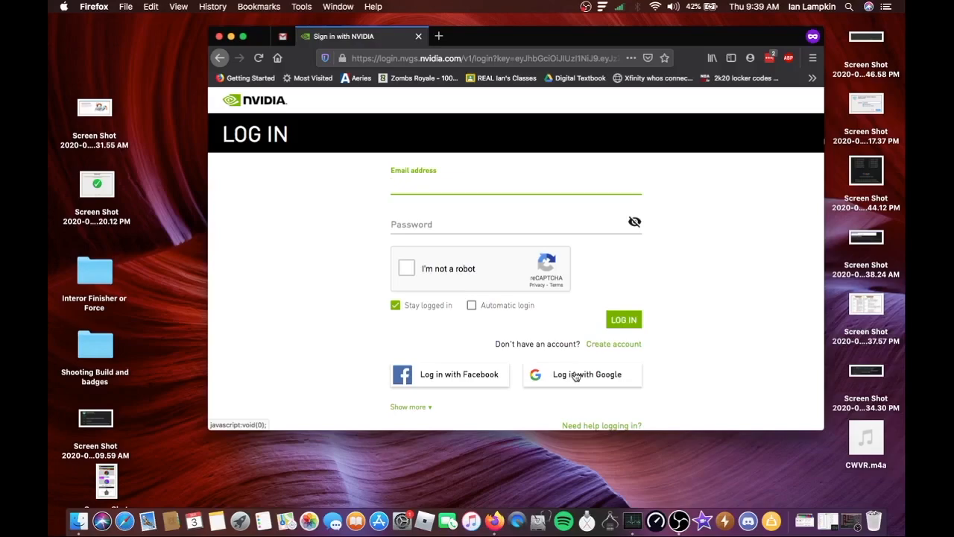
mouse_move(591, 330)
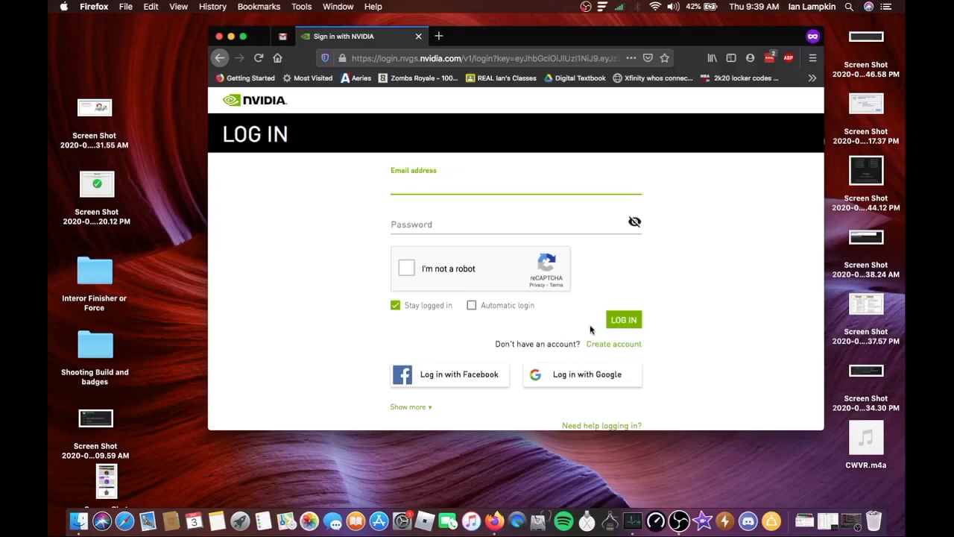
left_click(514, 185)
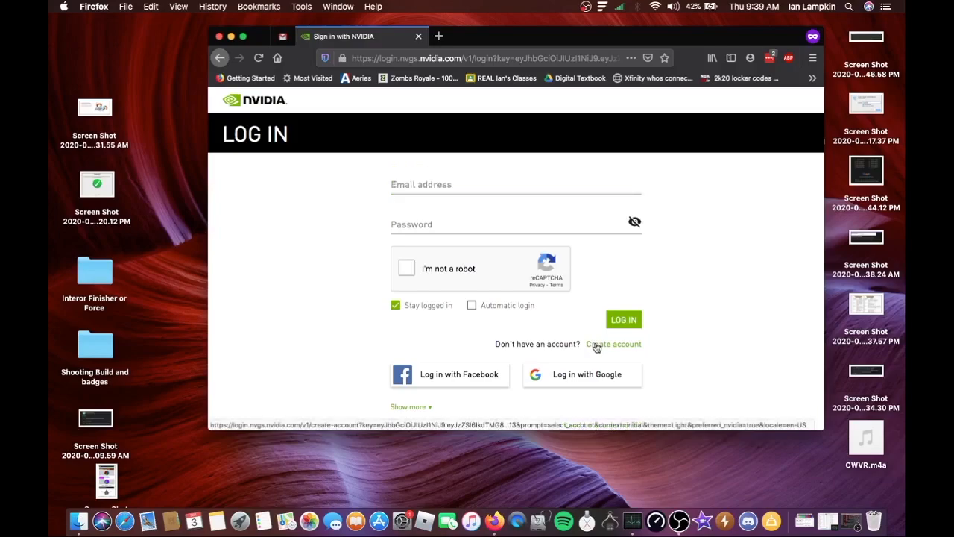
left_click(613, 344)
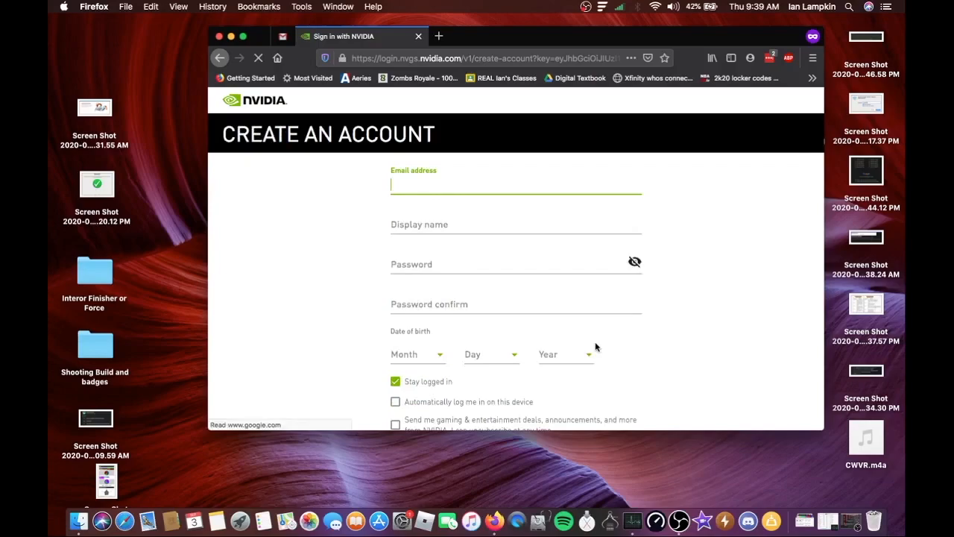
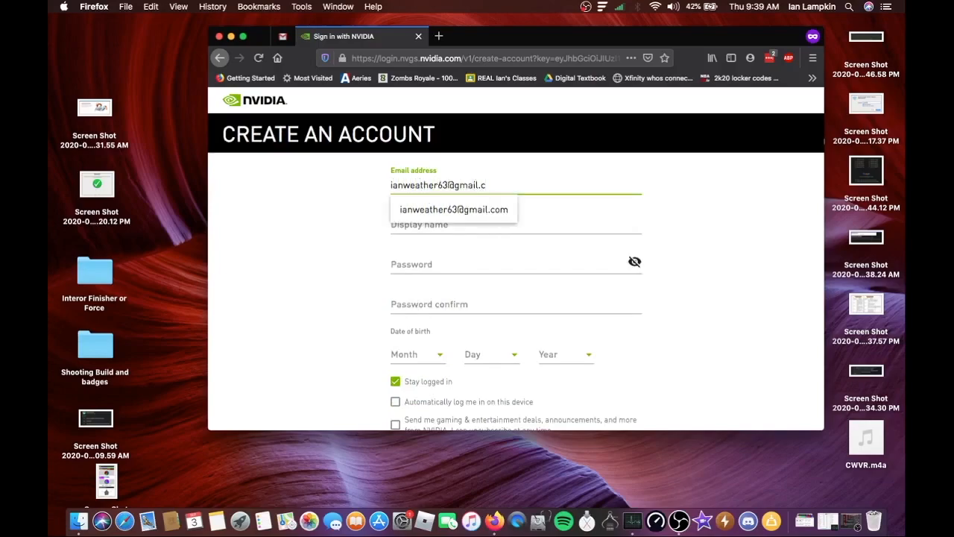
left_click(453, 208)
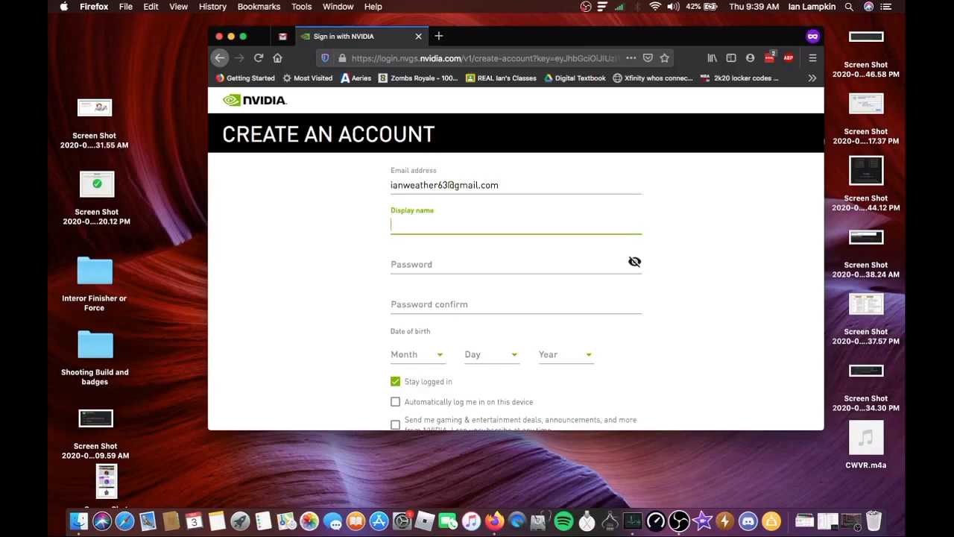
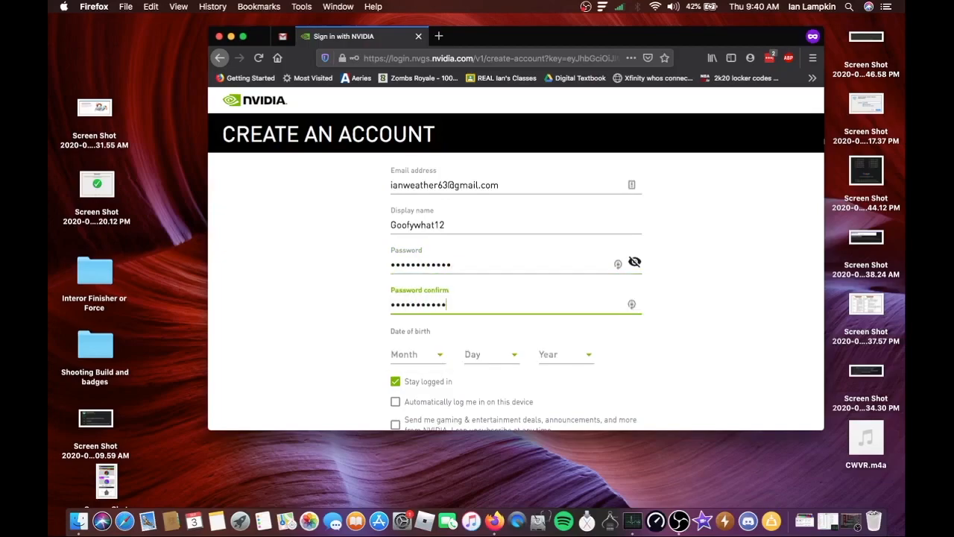
- Enter display name and passwords, and set the birth date to August 5, 2000
left_click(416, 354)
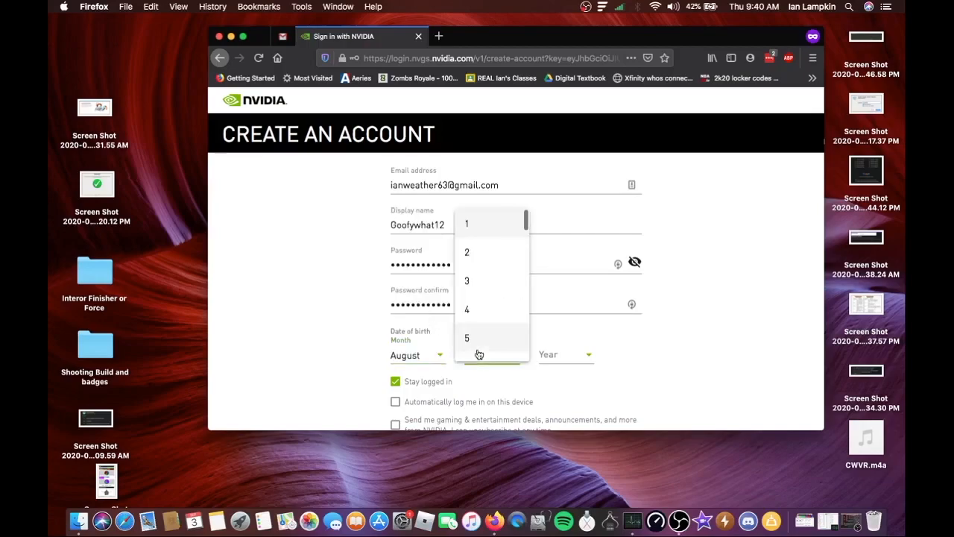
left_click(467, 337)
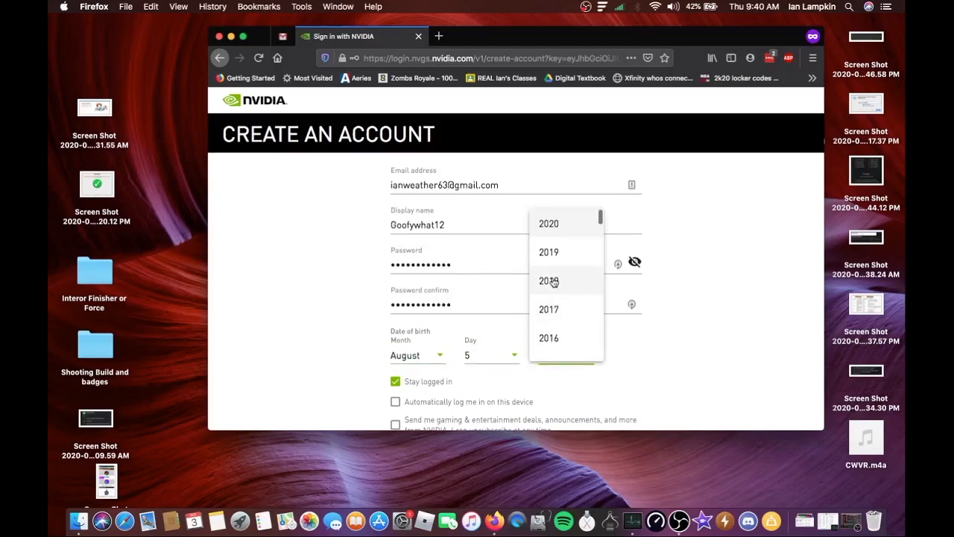
scroll("down", 3)
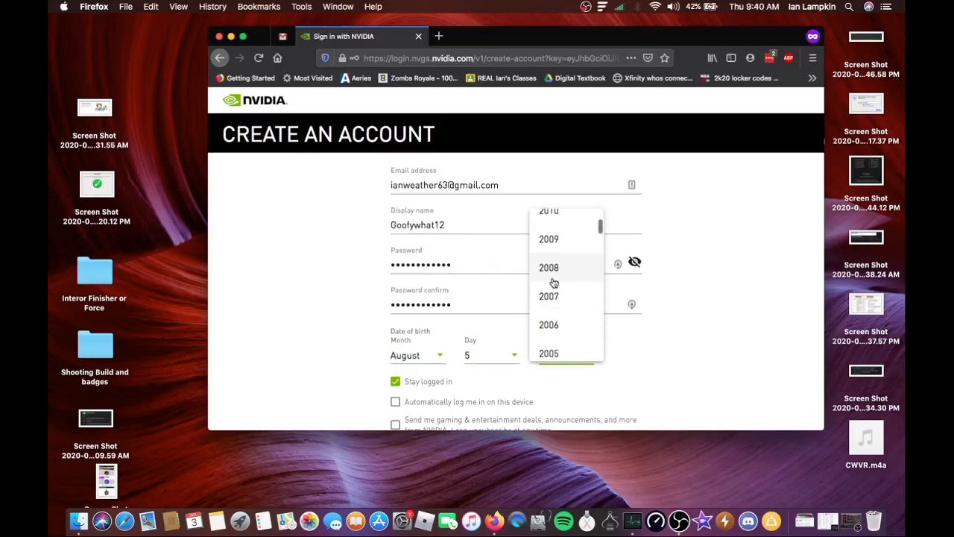
scroll("down", 3)
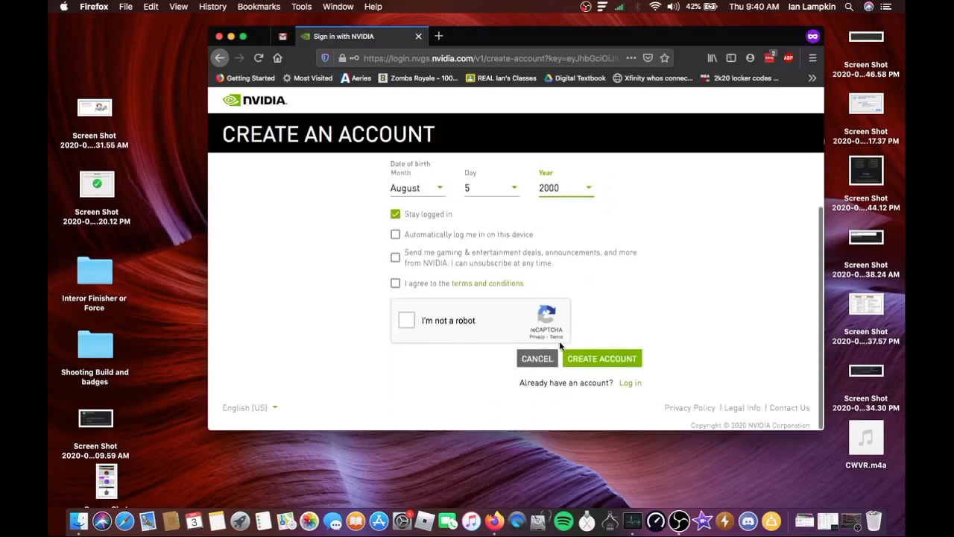
mouse_move(408, 241)
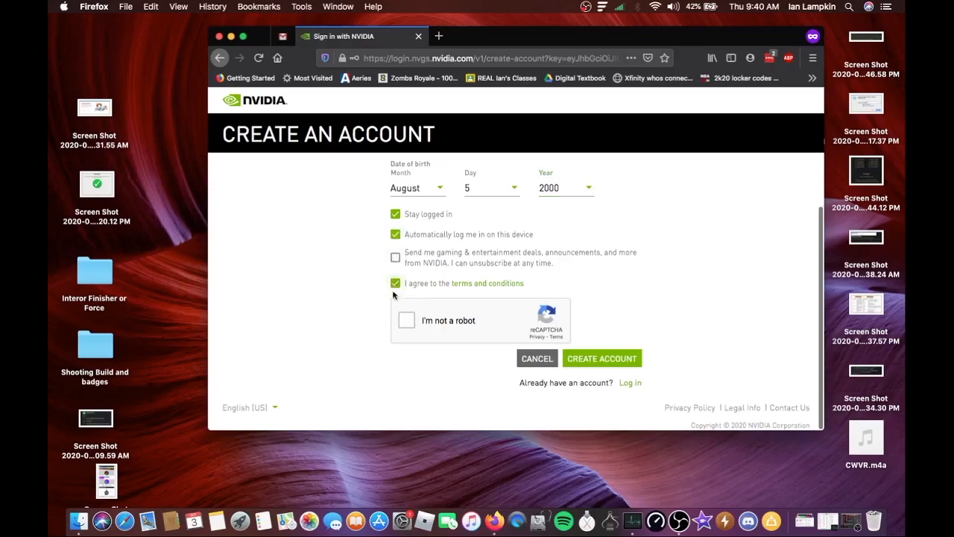
- Accept the terms, pass the 'I'm not a robot' check and submit the account
left_click(406, 321)
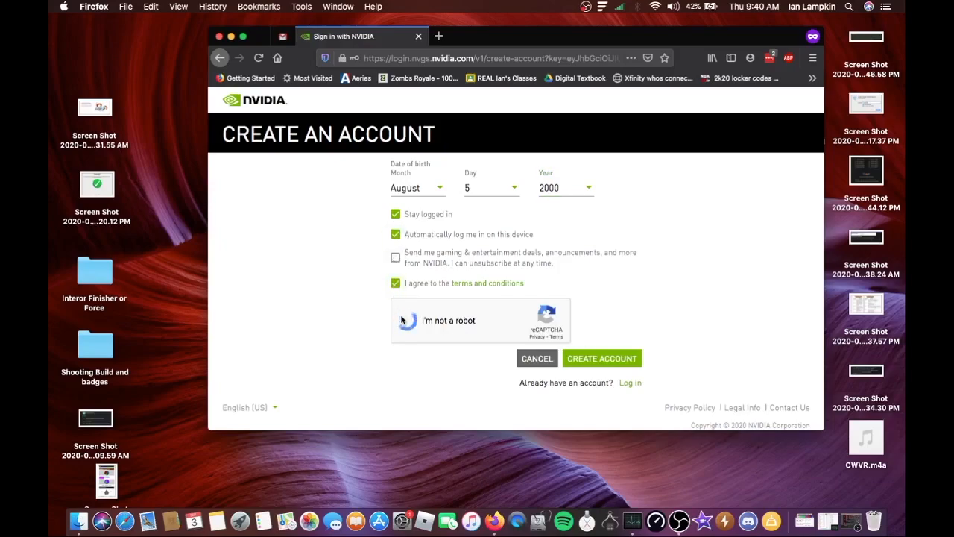
left_click(409, 319)
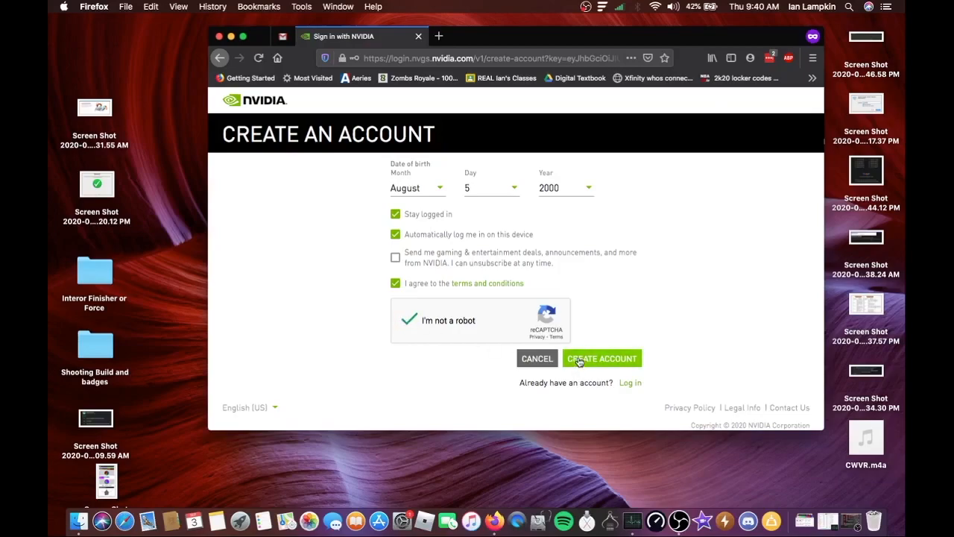
left_click(601, 358)
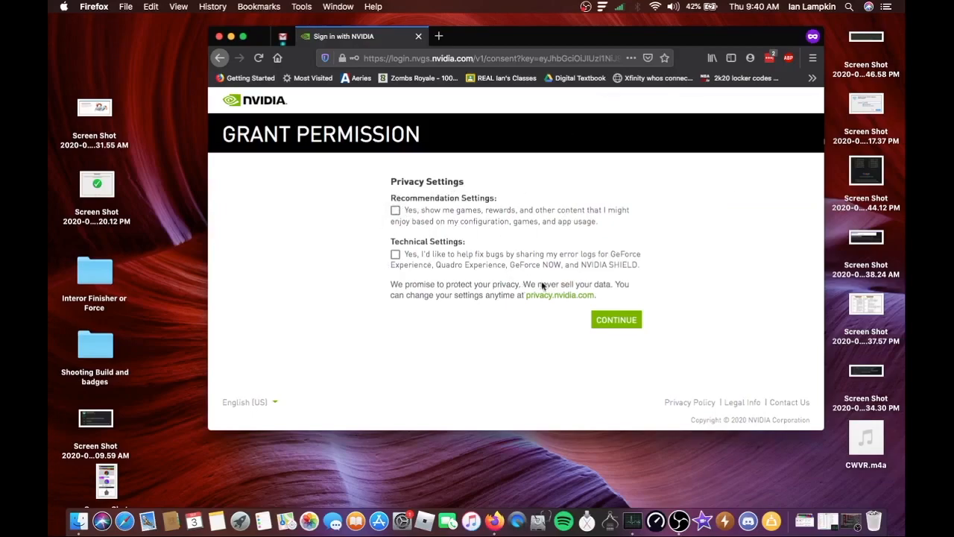
- Continue past Grant Permission with both privacy checkboxes left unticked
left_click(616, 319)
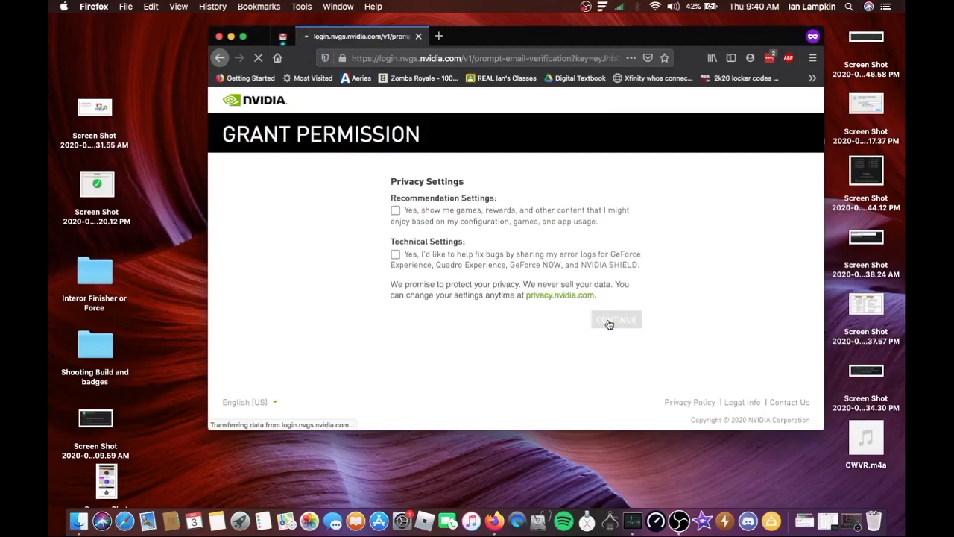
left_click(615, 319)
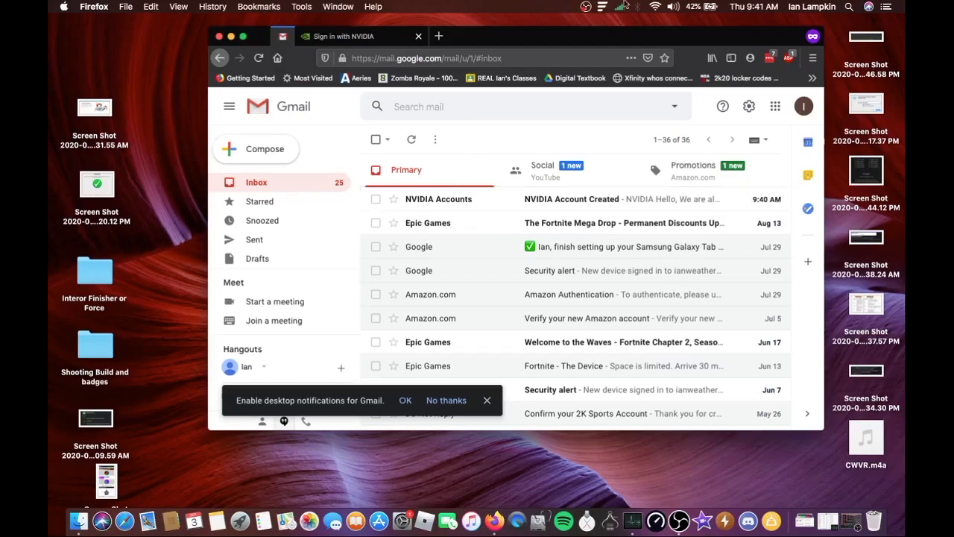
mouse_move(807, 208)
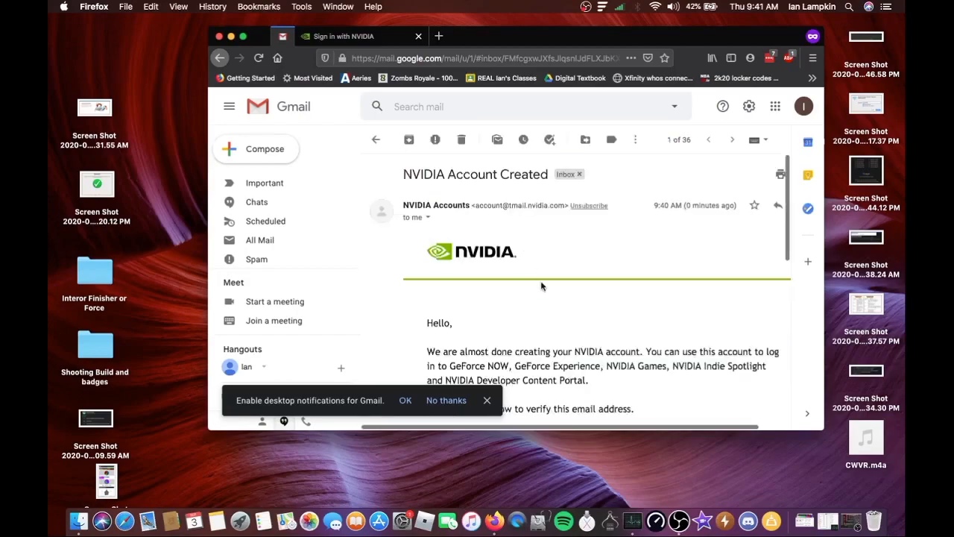
- Use VERIFY EMAIL ADDRESS in NVIDIA's email, then close the leftover sign-in tab
scroll("down", 3)
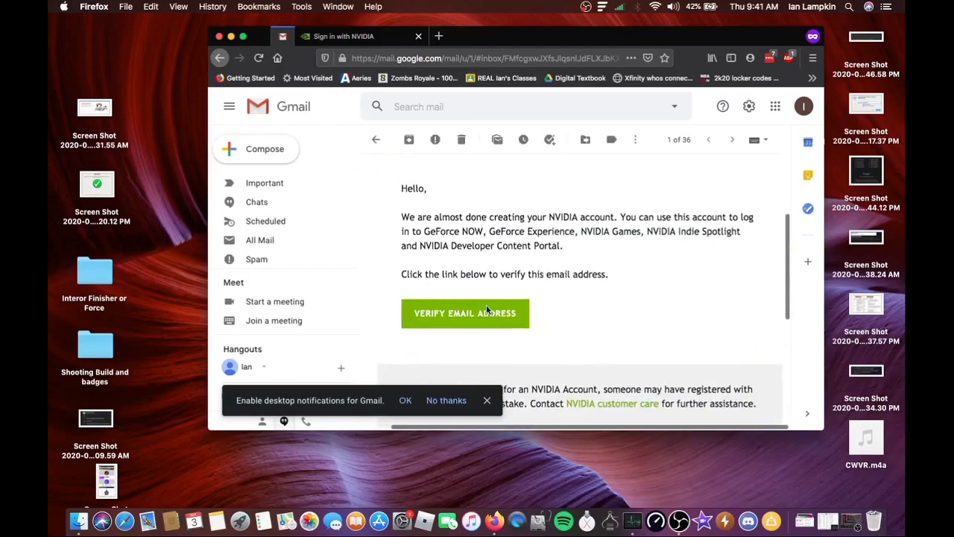
mouse_move(465, 313)
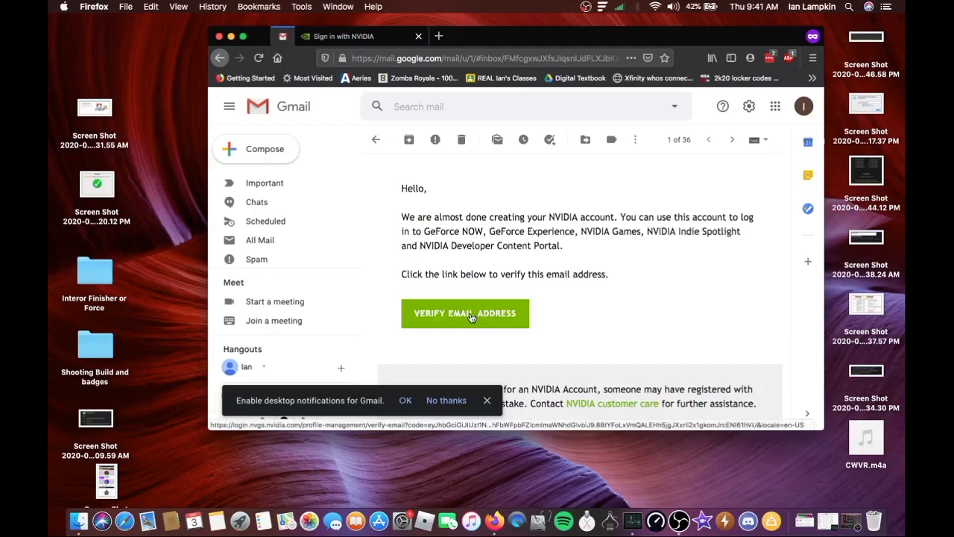
left_click(465, 312)
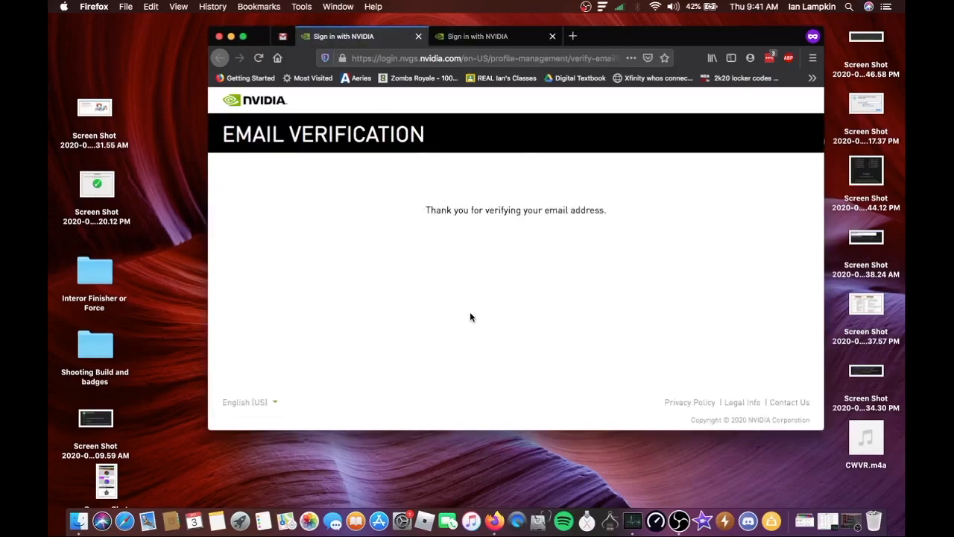
mouse_move(581, 204)
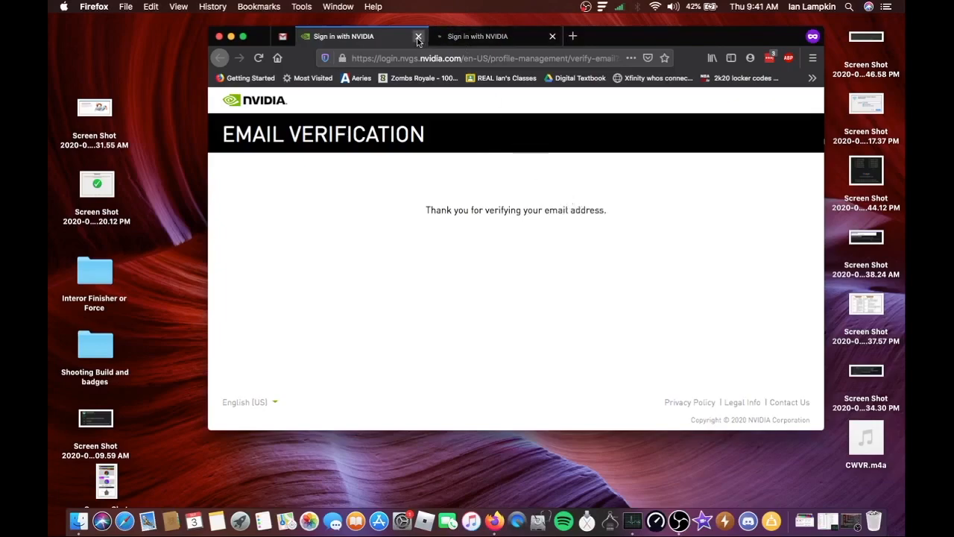
left_click(418, 36)
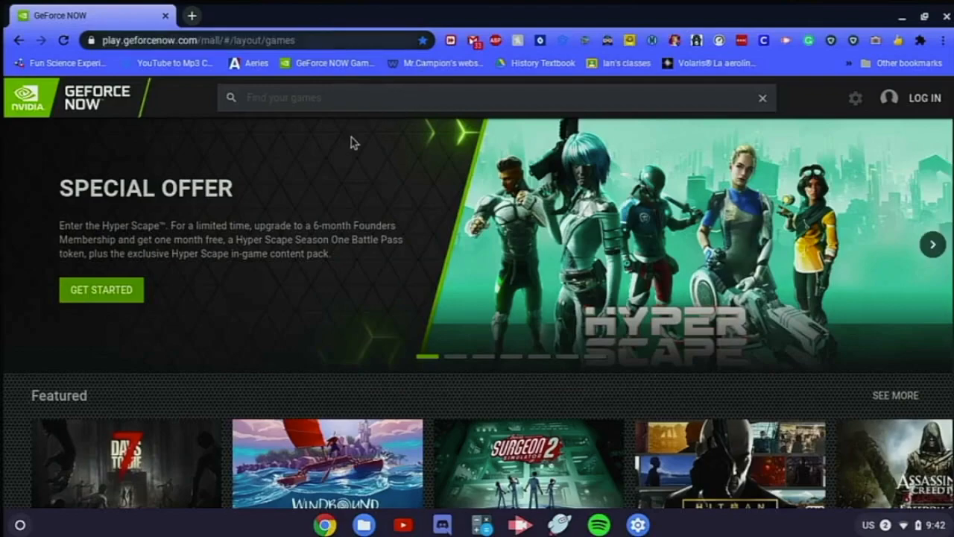
mouse_move(167, 96)
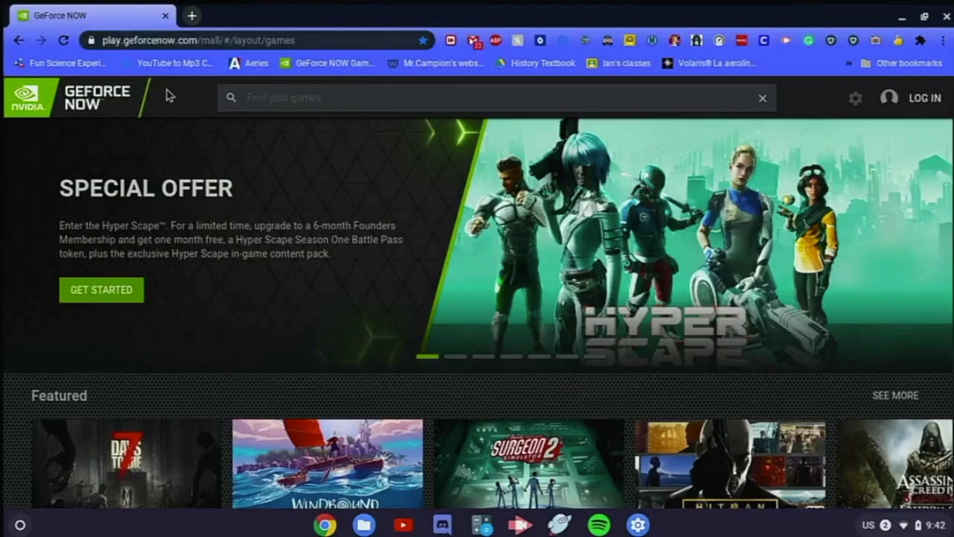
mouse_move(168, 108)
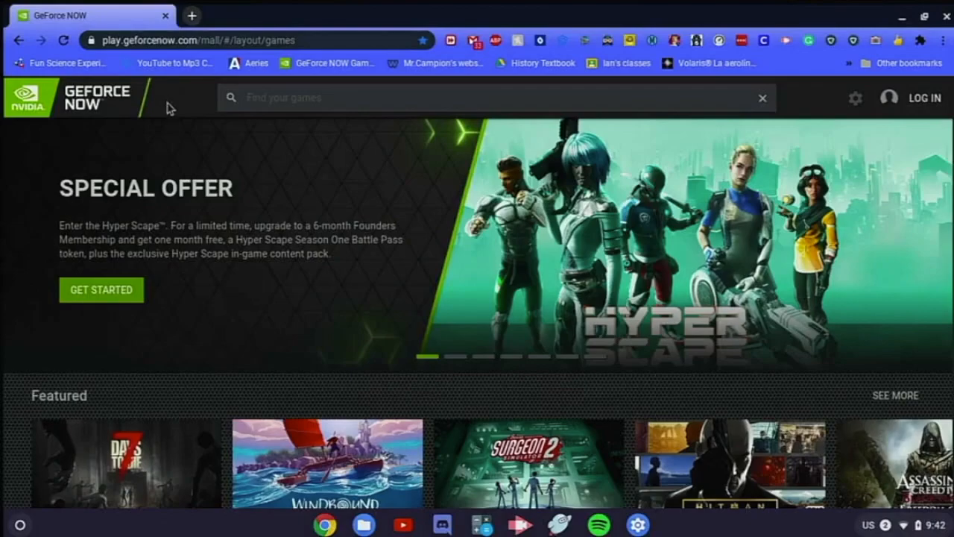
- Open the Fortnite tile under Free-to-Play and press PLAY
scroll("down", 3)
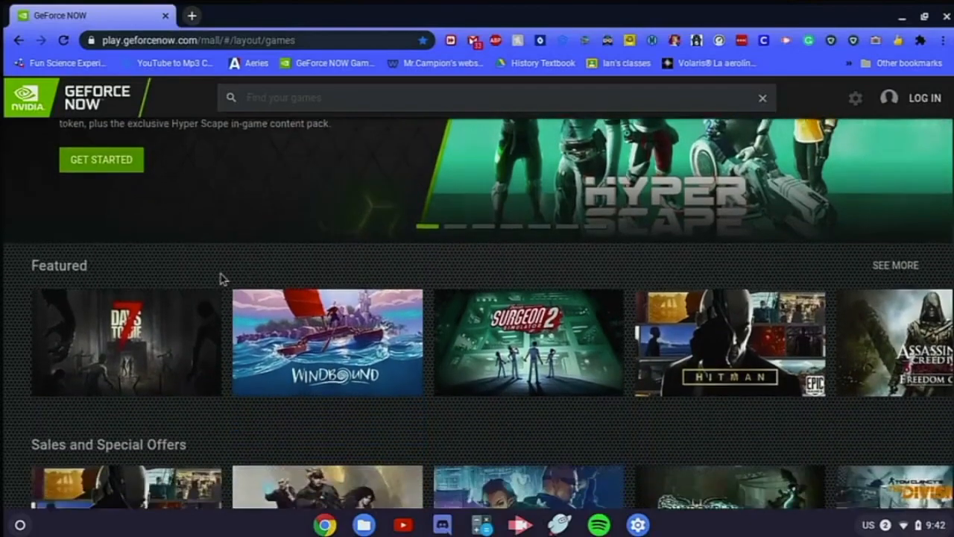
scroll("down", 3)
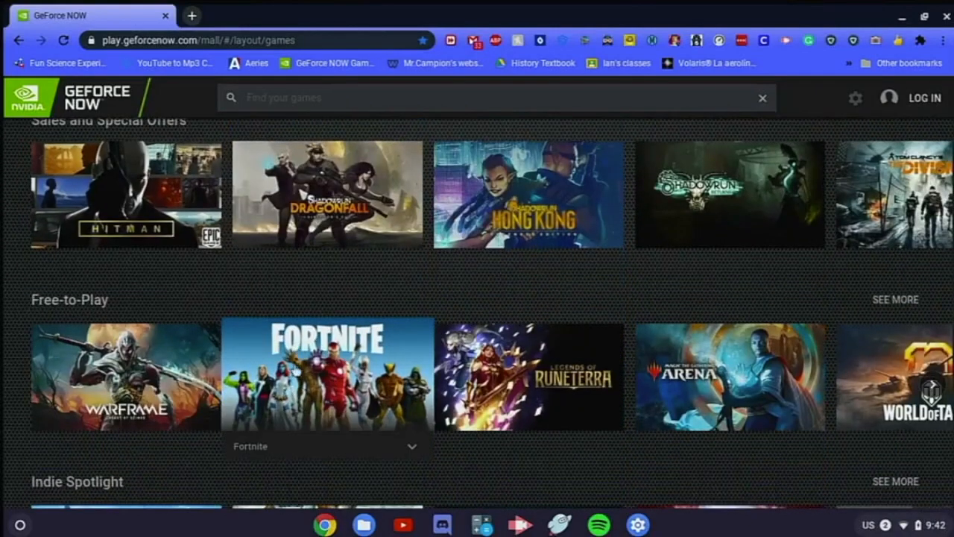
left_click(326, 376)
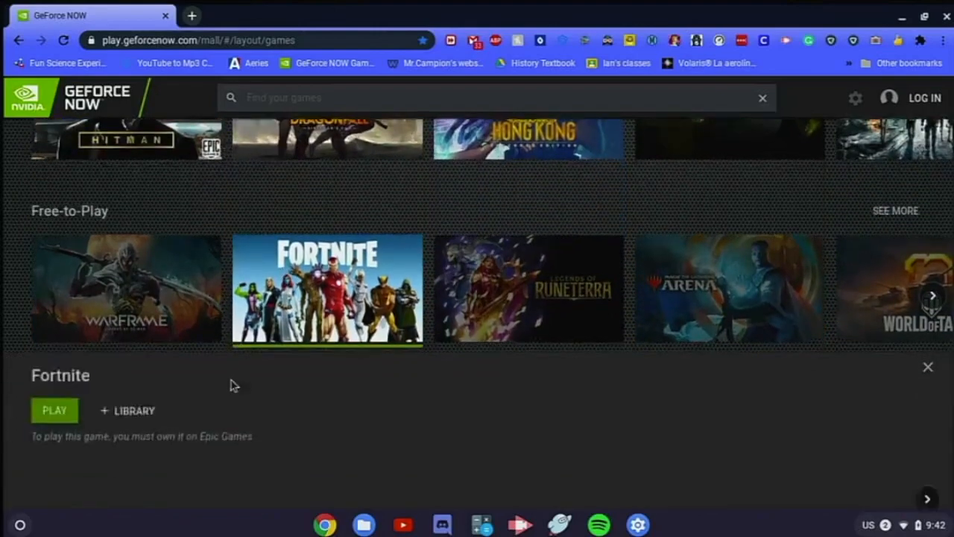
left_click(54, 410)
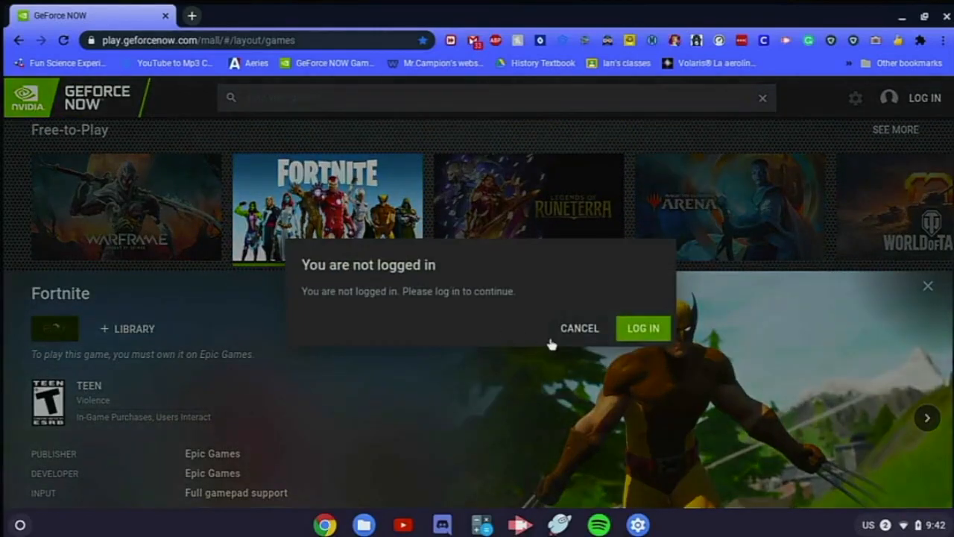
- Log in through the NVIDIA provider and close the 'You are logged in' tab
left_click(643, 327)
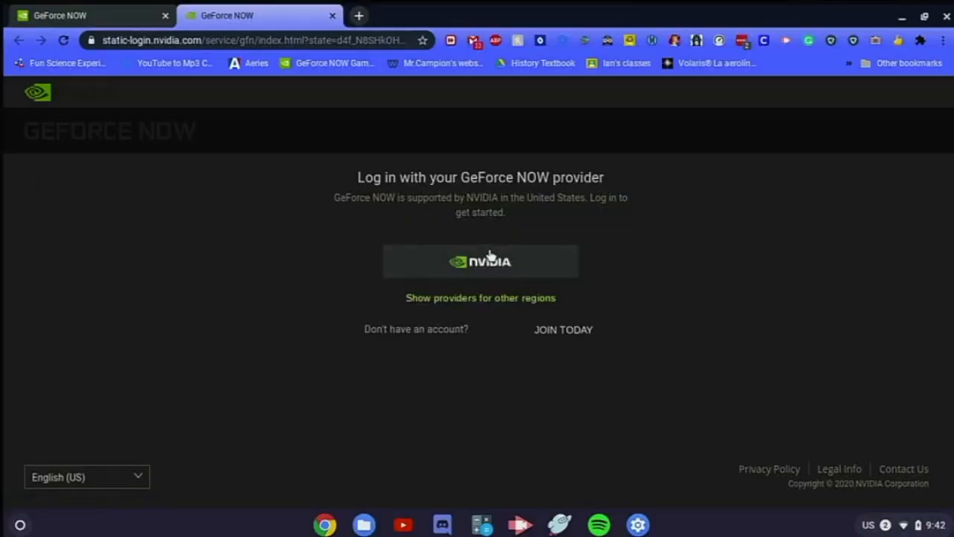
left_click(481, 261)
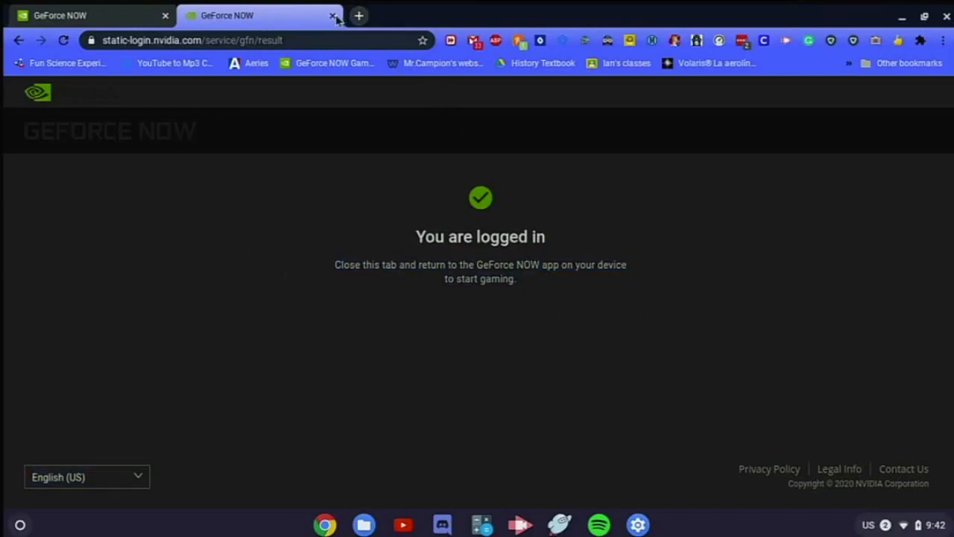
left_click(331, 15)
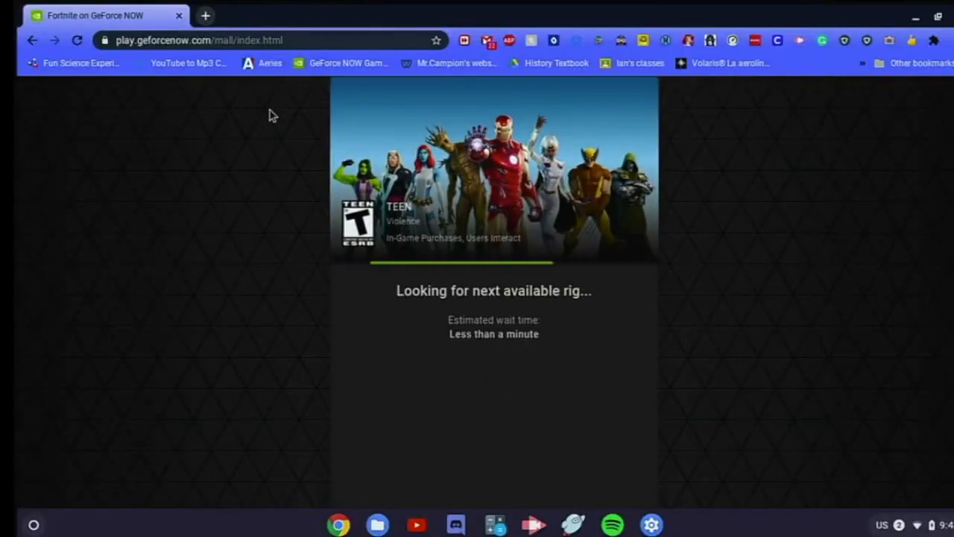
mouse_move(553, 357)
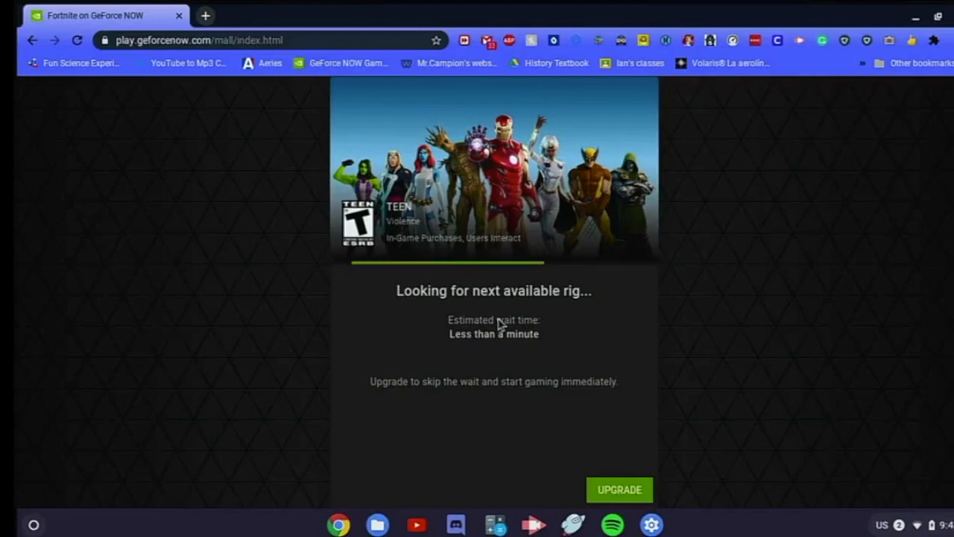
mouse_move(373, 444)
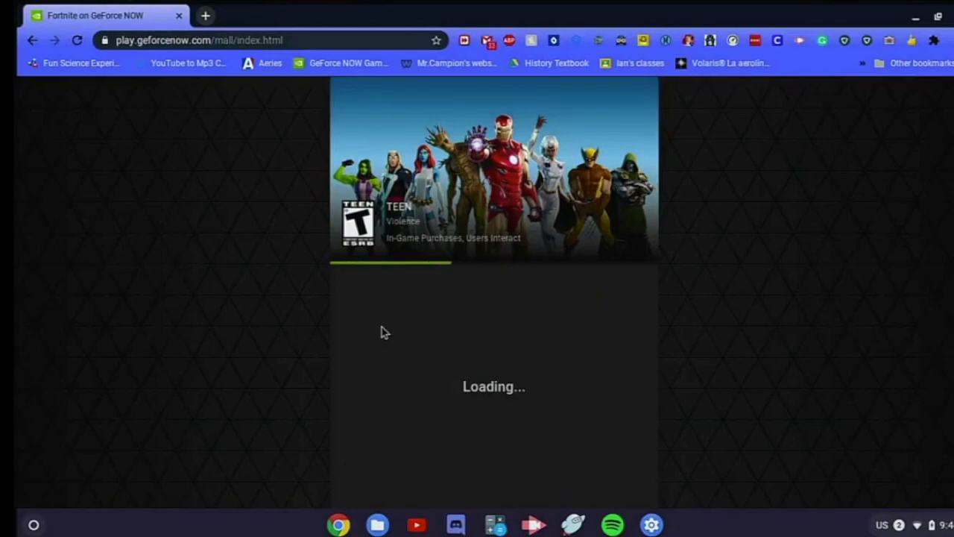
mouse_move(441, 376)
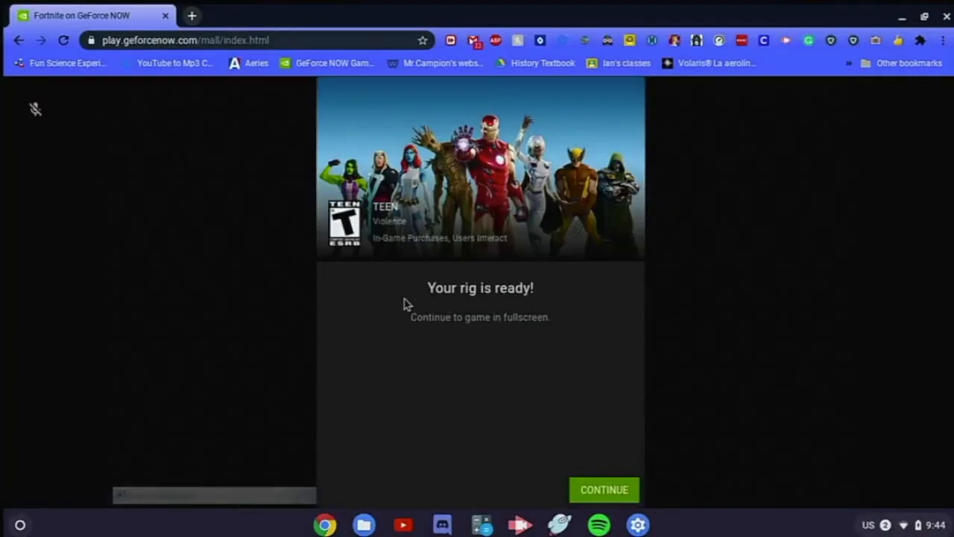
mouse_move(678, 529)
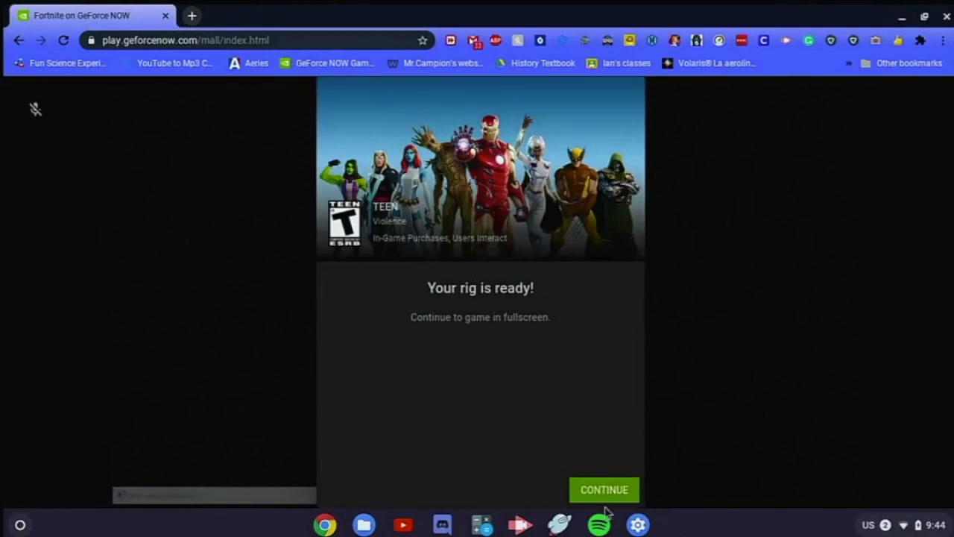
- Once 'Your rig is ready!' appears, continue into Fortnite in fullscreen
left_click(604, 490)
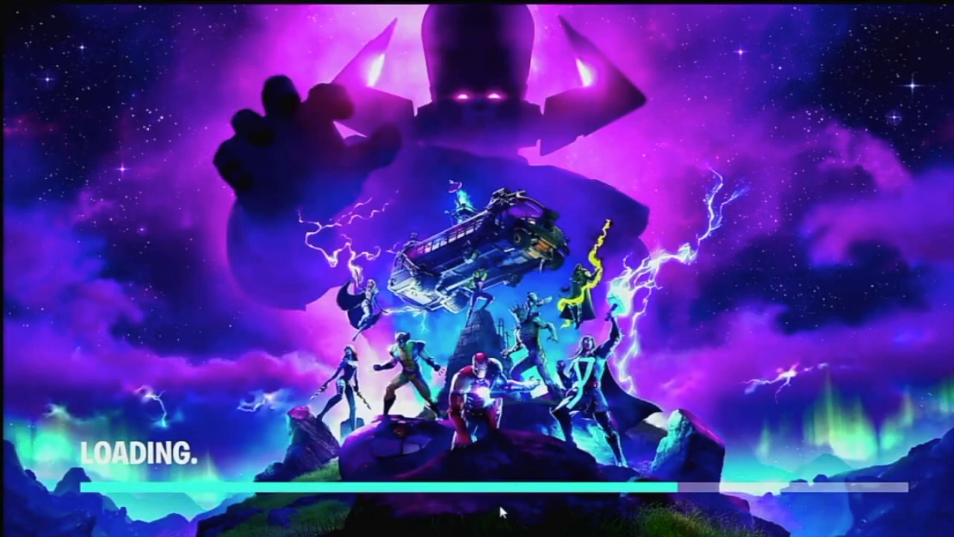
mouse_move(460, 355)
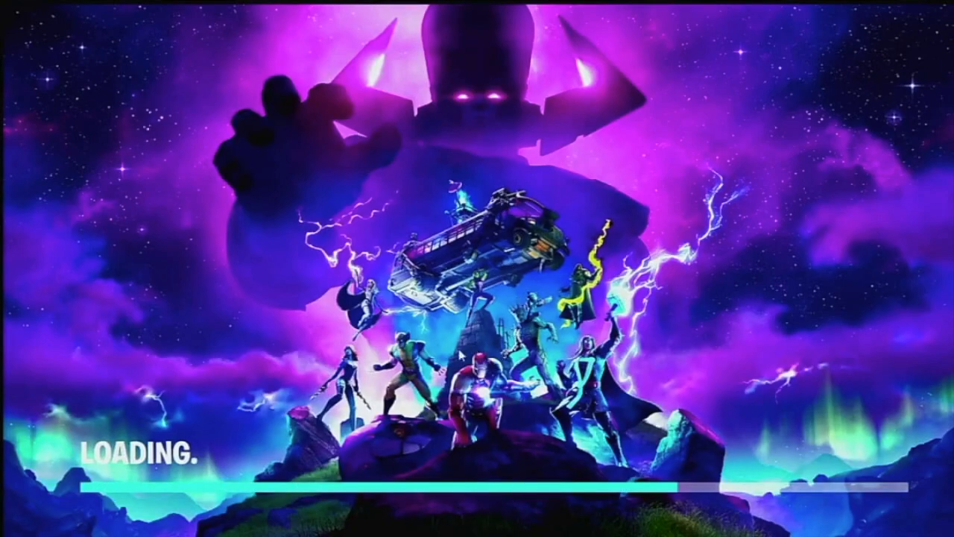
mouse_move(917, 529)
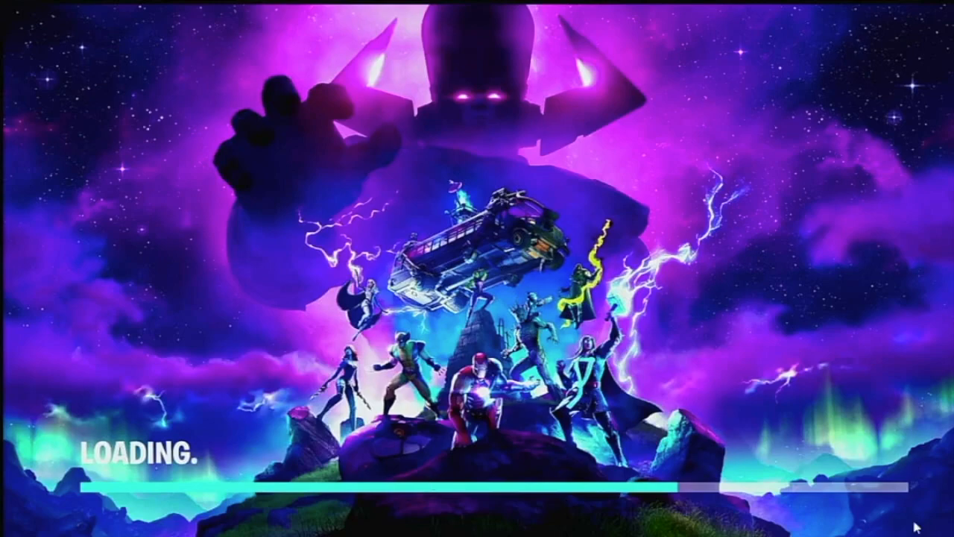
mouse_move(539, 355)
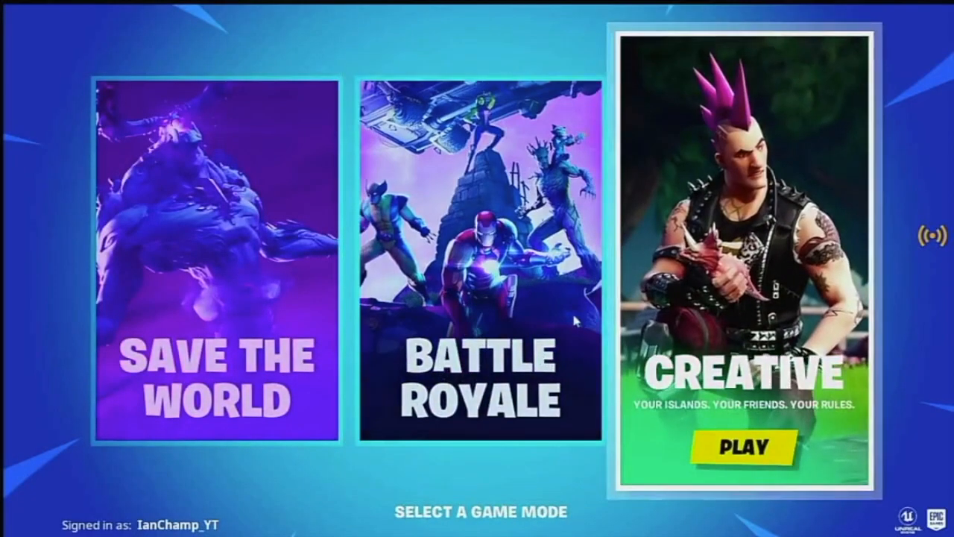
- Enter Battle Royale, view the Battle Pass and Item Shop, then return to the lobby
left_click(477, 261)
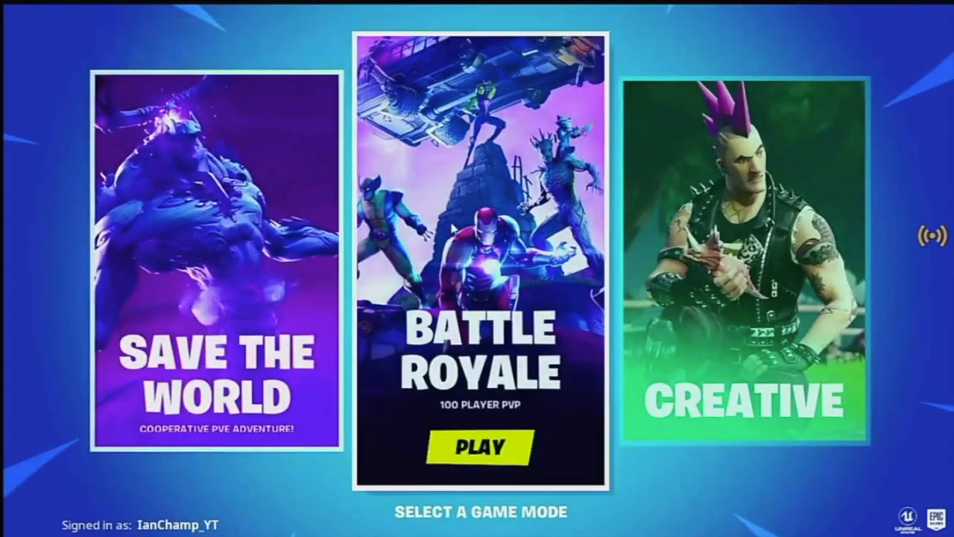
left_click(479, 447)
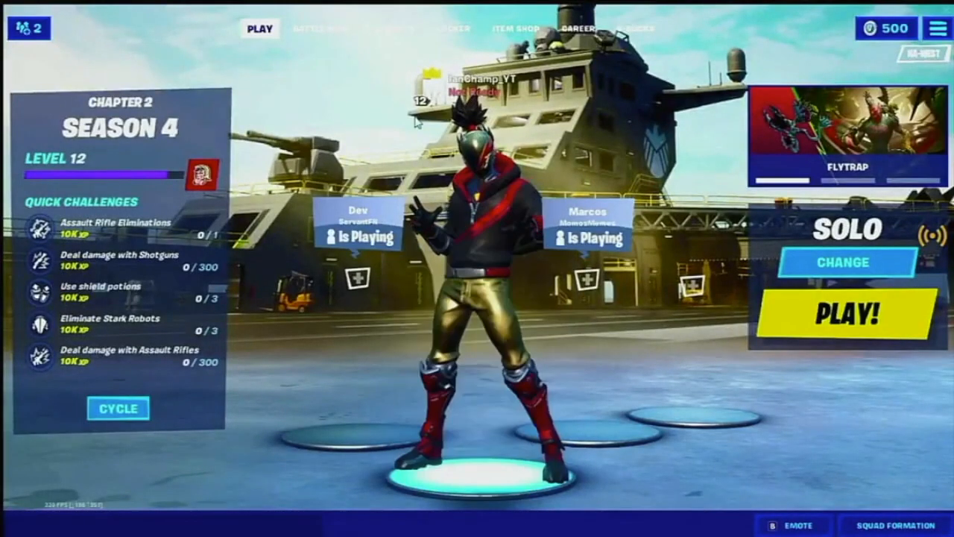
left_click(321, 28)
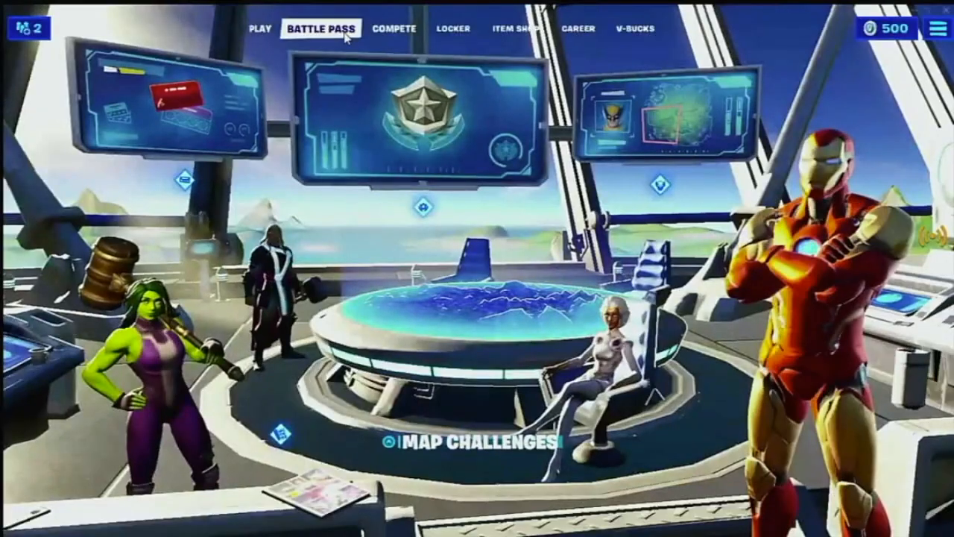
left_click(515, 29)
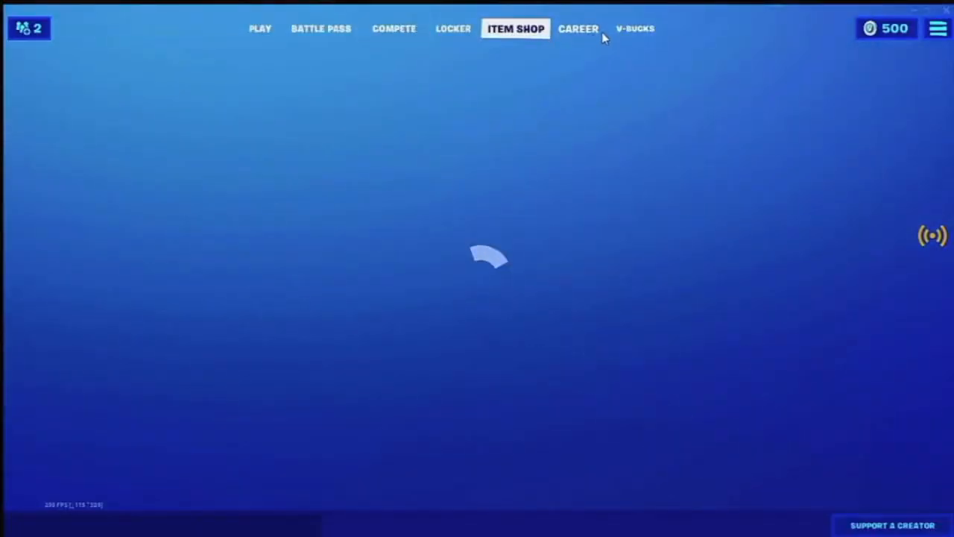
left_click(259, 28)
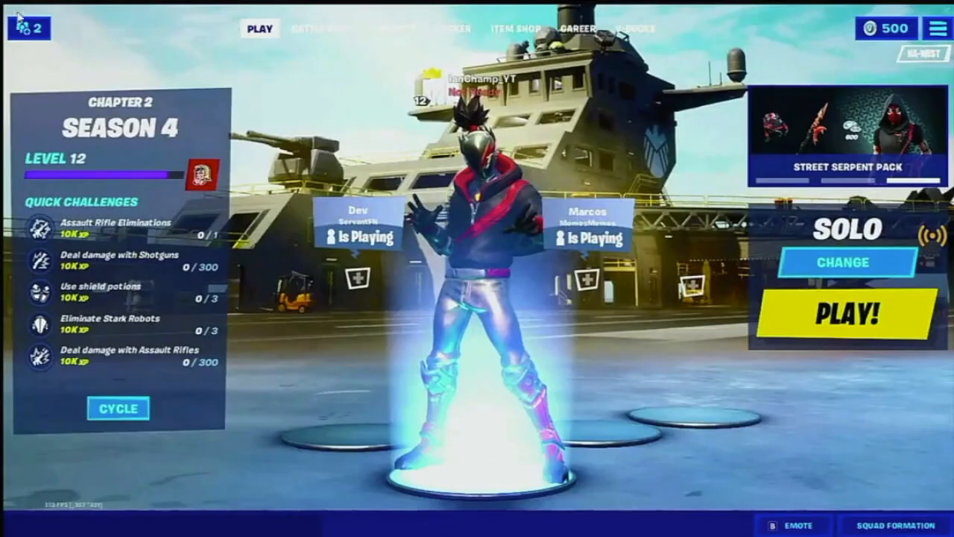